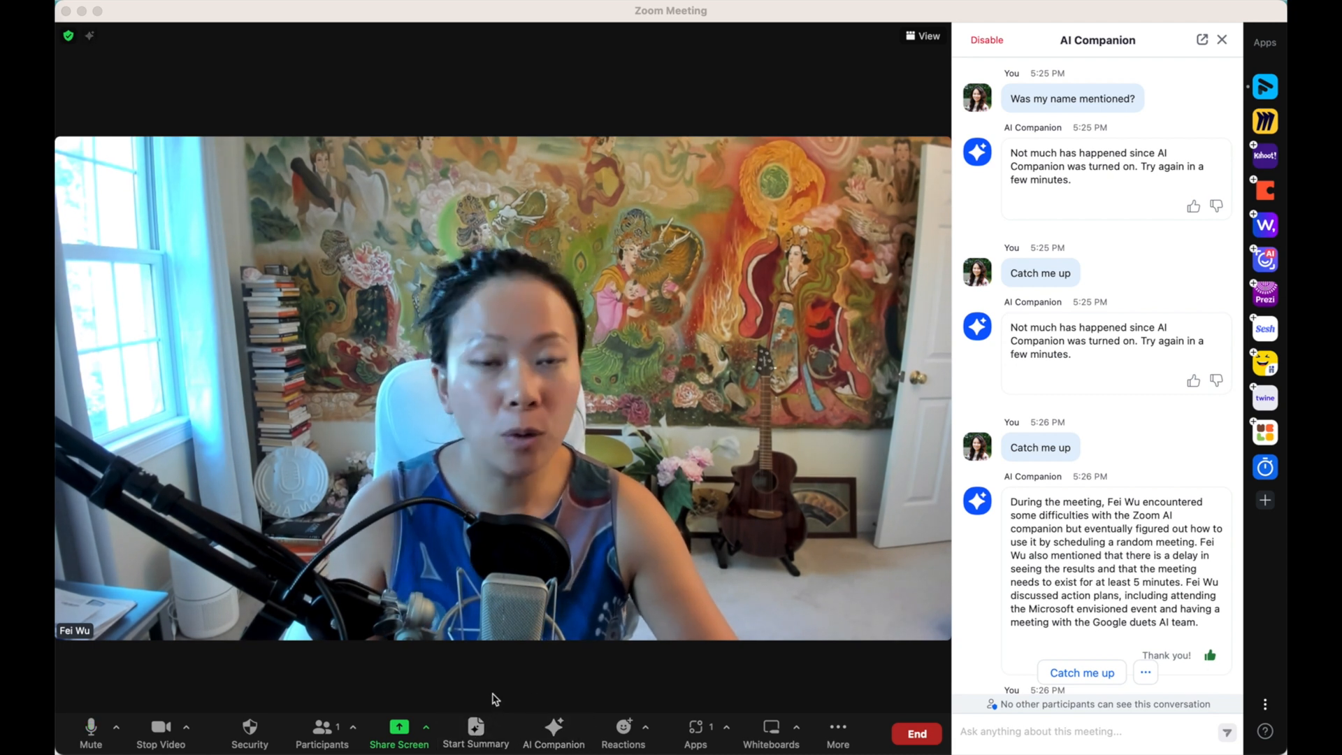
Start the AI Companion meeting summary and acknowledge its notice.
click(476, 734)
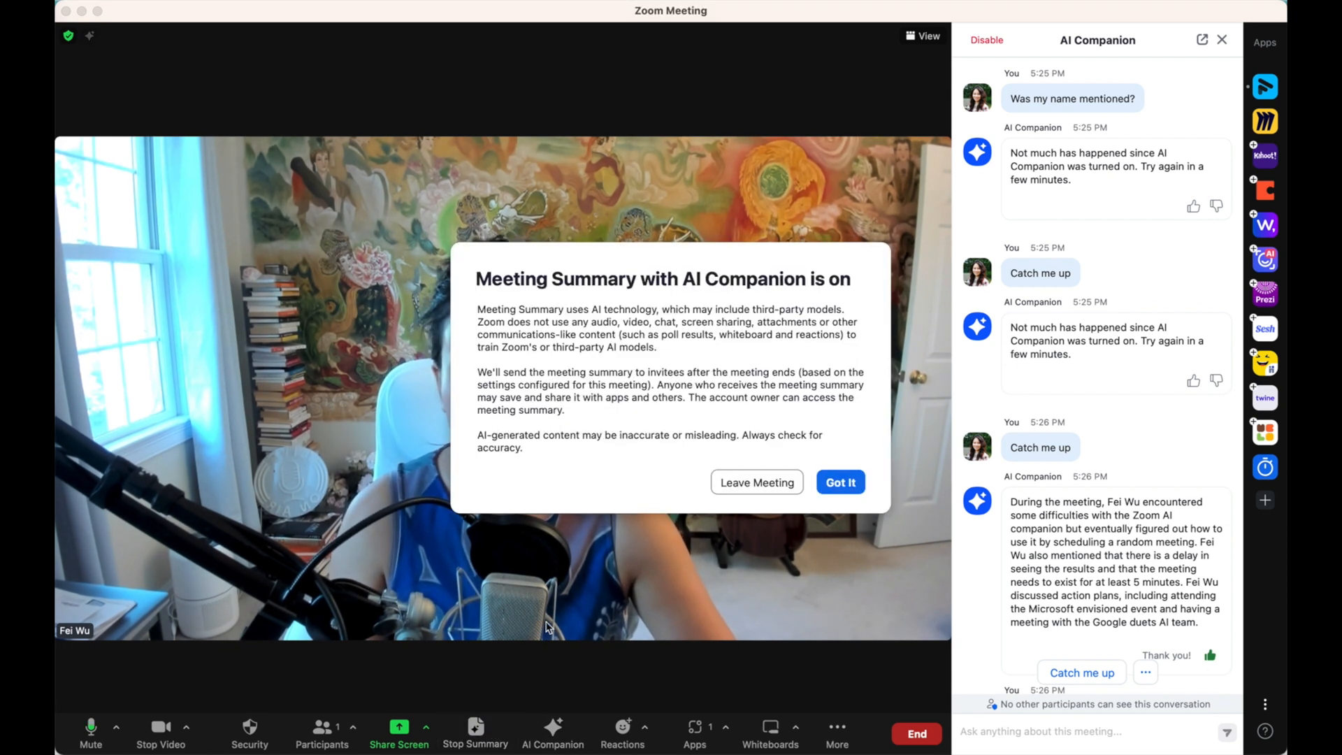
click(839, 482)
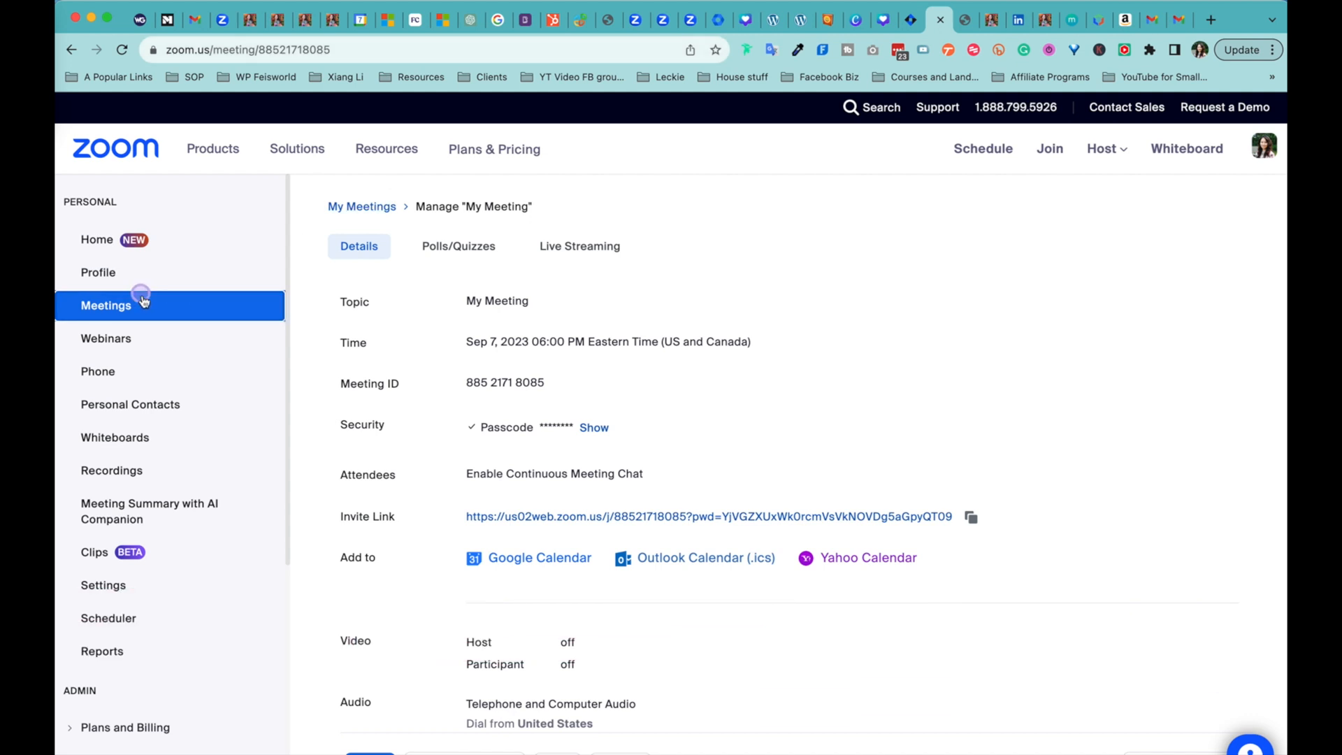
Show the web portal's upcoming meetings, including today's My Meeting.
click(106, 306)
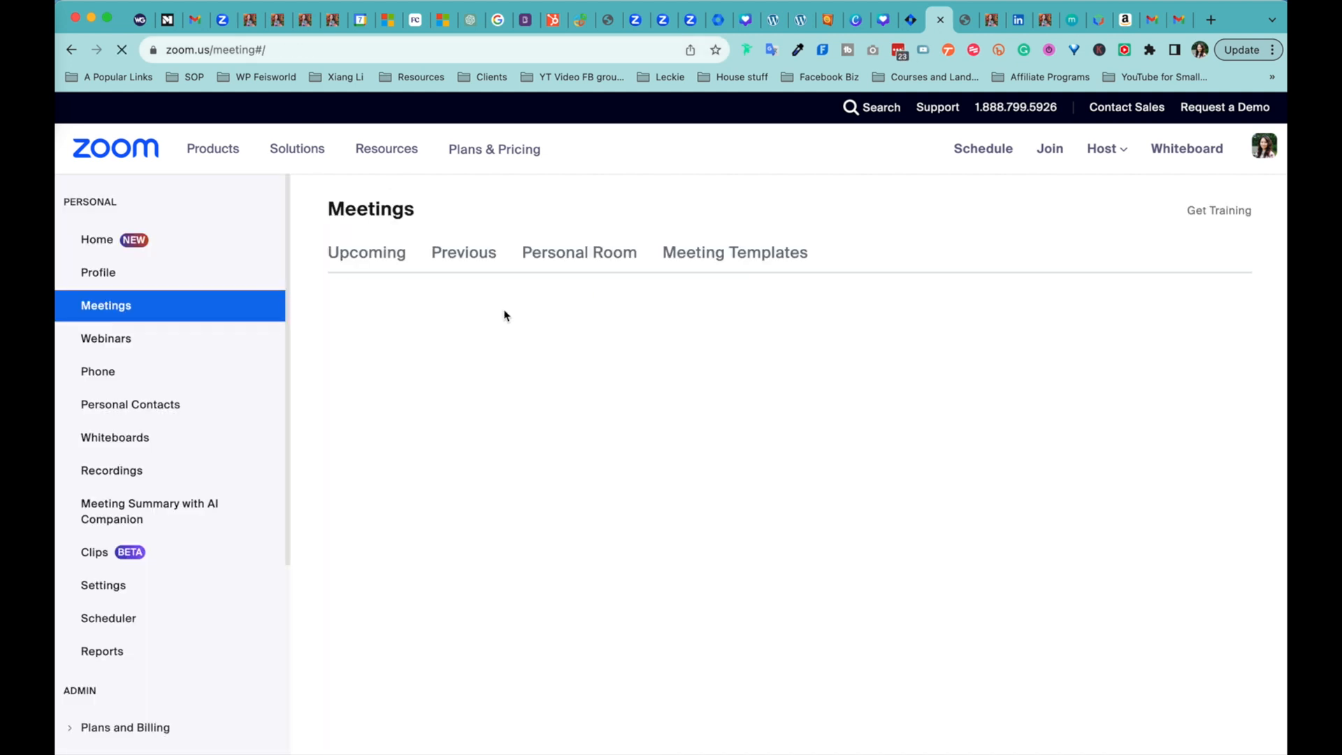
click(367, 251)
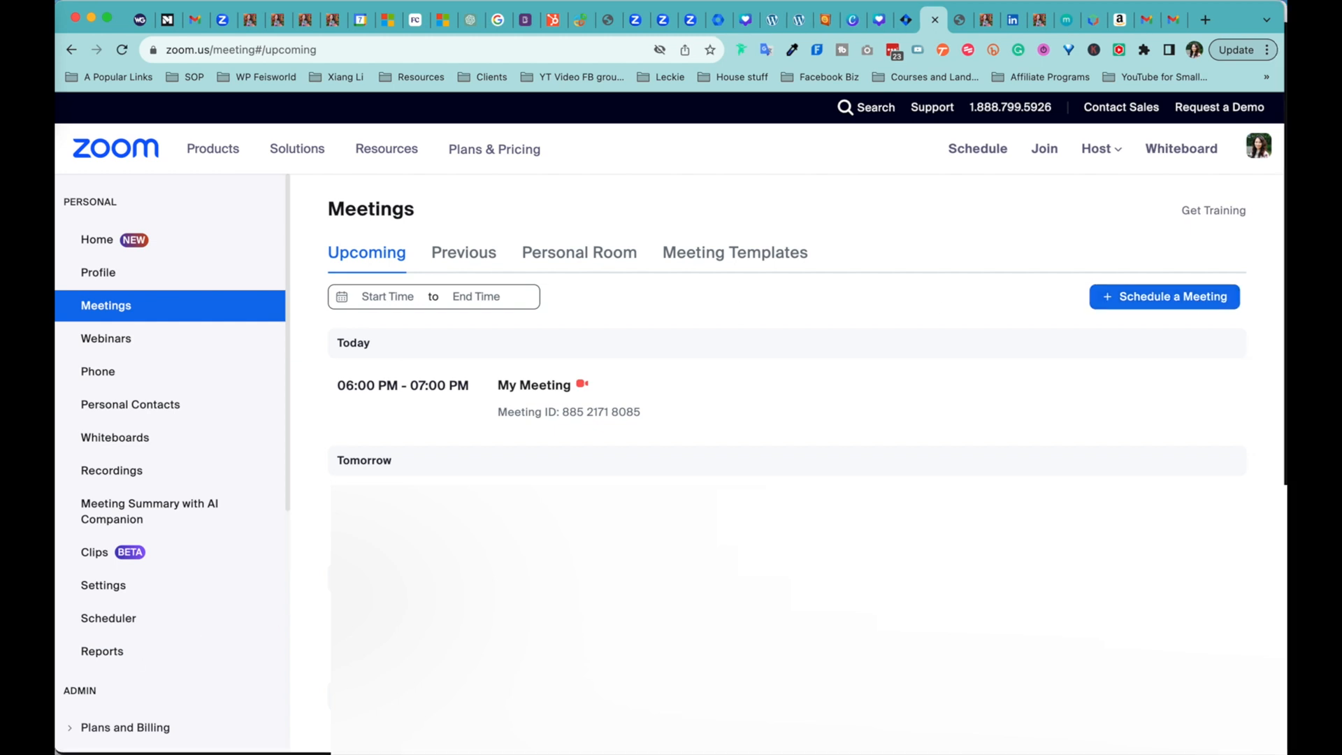
mouse_move(847, 465)
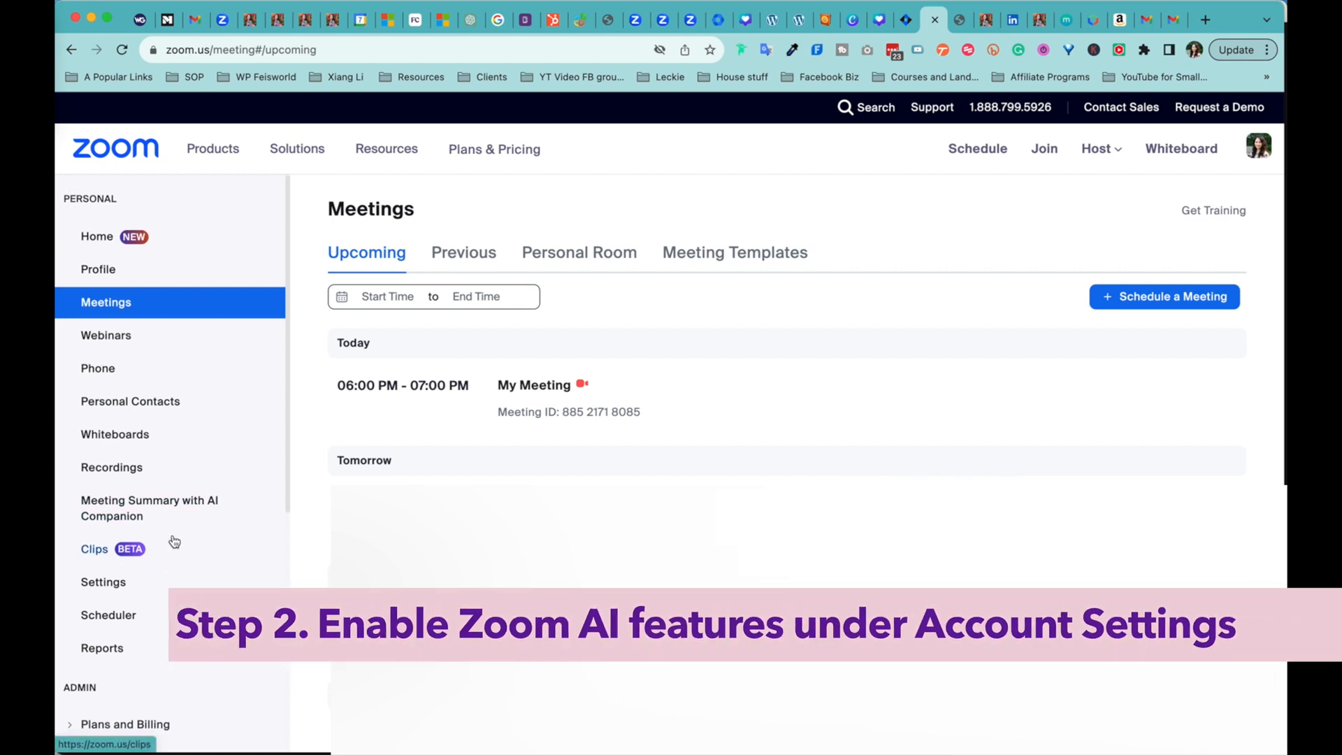
Open Account Settings from the Account Management section of the sidebar.
scroll(down, 3)
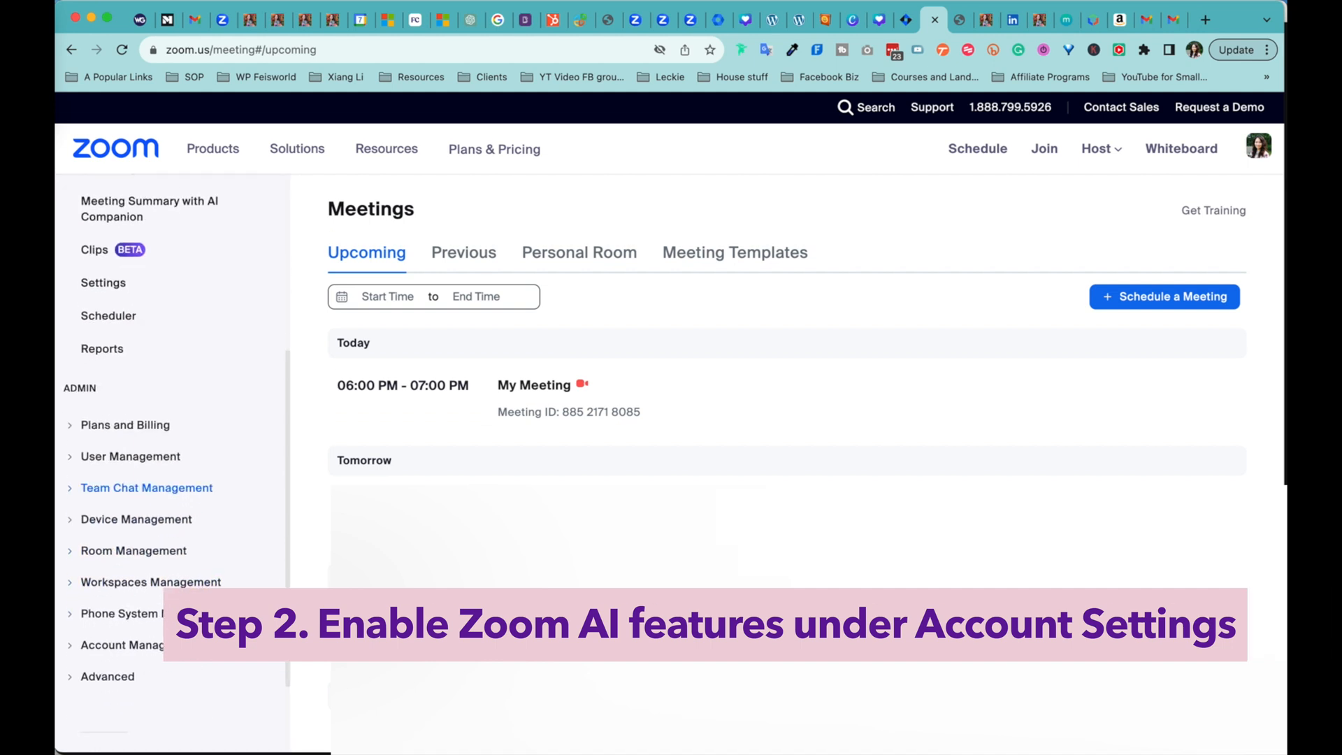
click(140, 512)
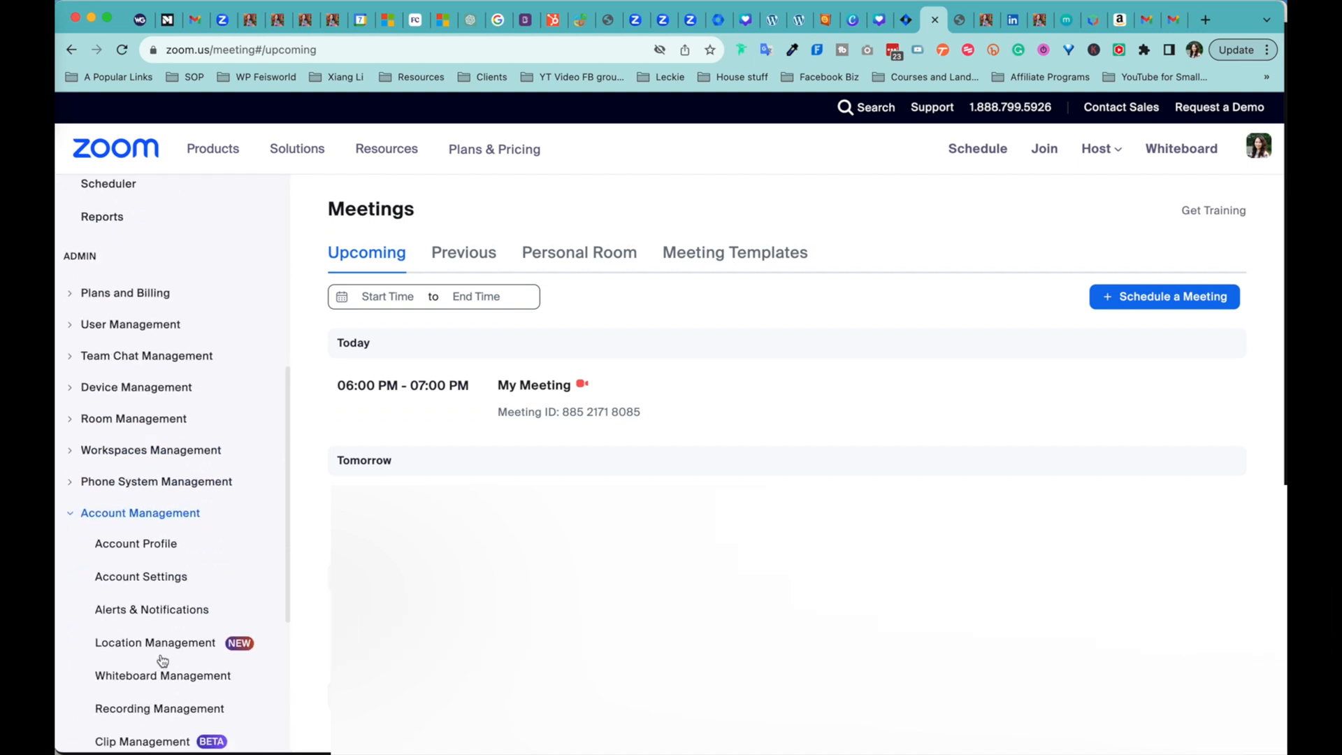
click(140, 576)
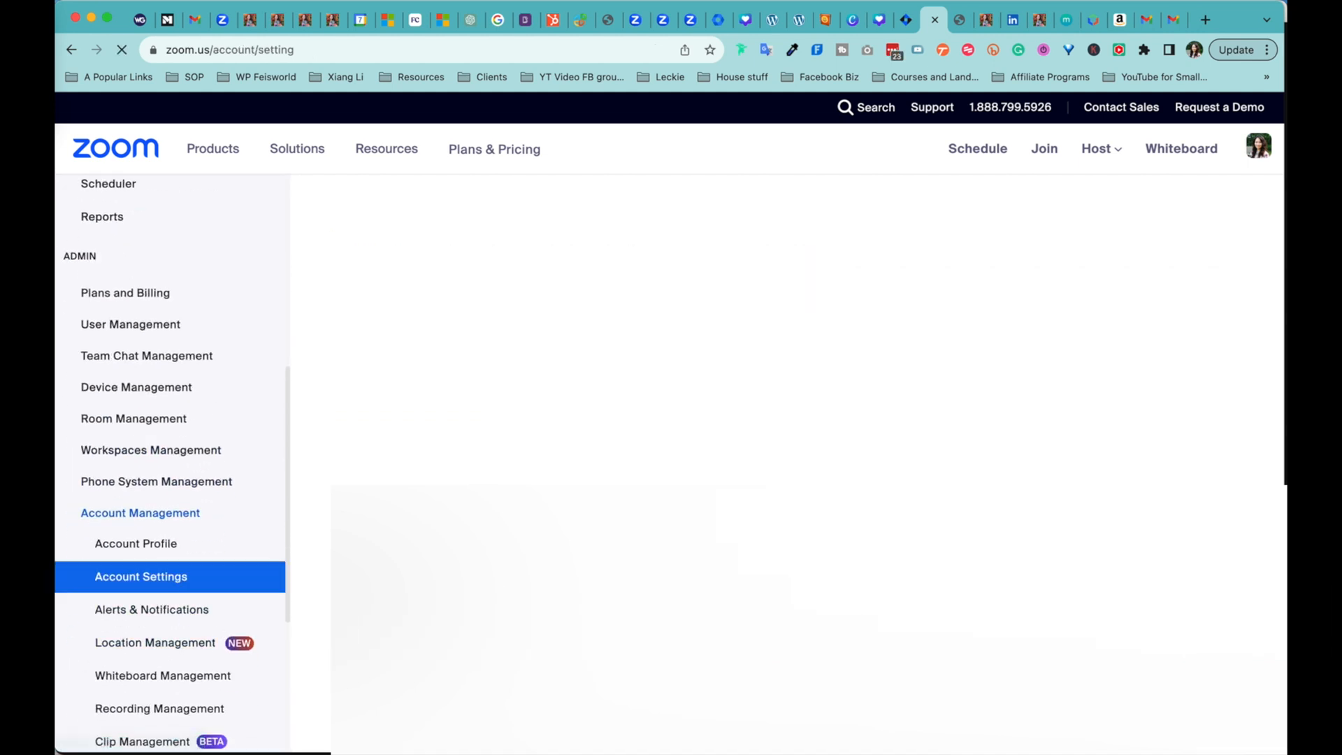
click(141, 576)
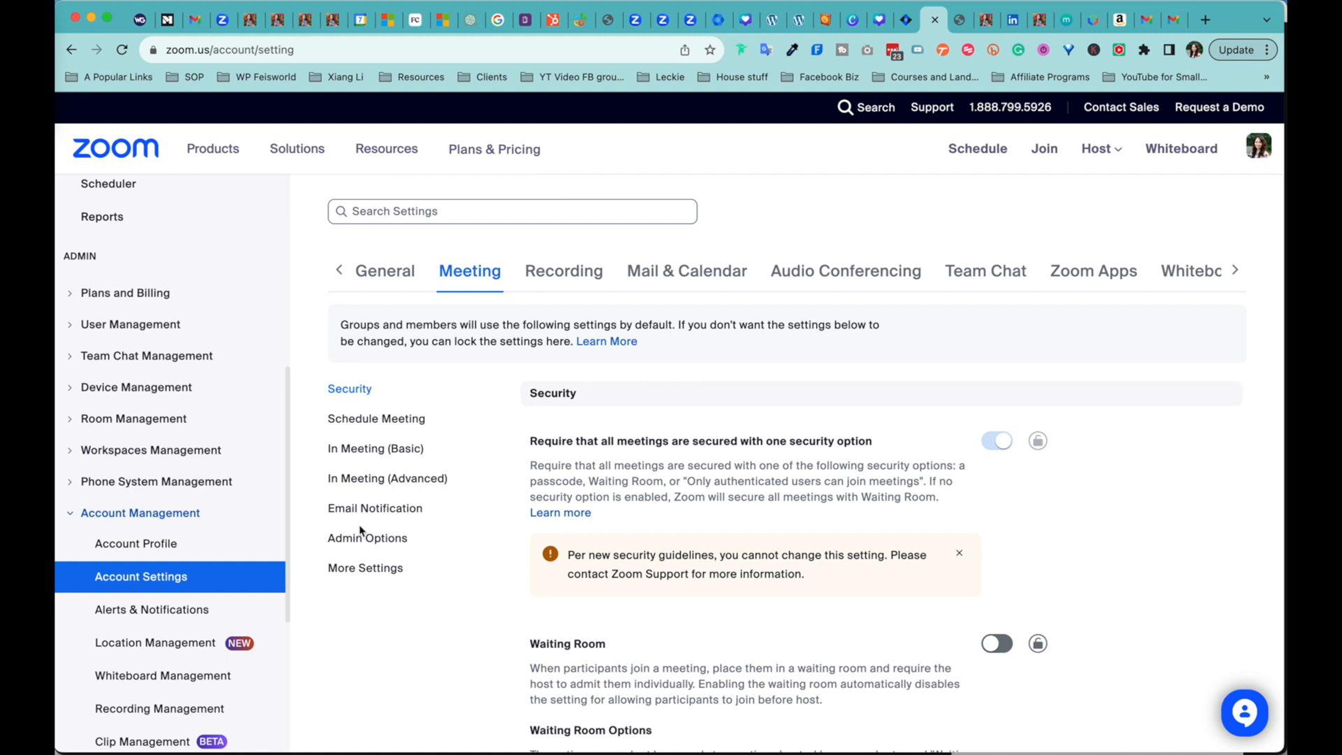
Jump to basic in-meeting settings and search the settings for 'AI'.
scroll(down, 3)
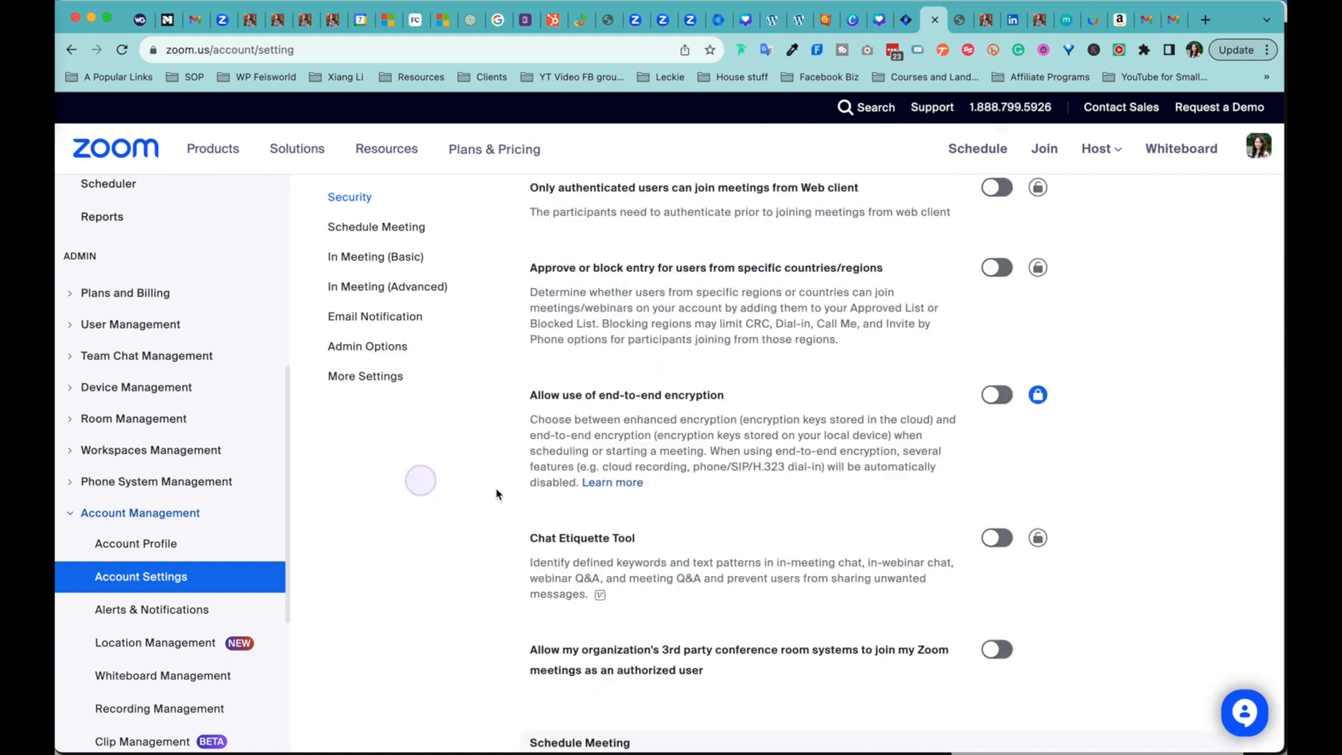
click(375, 256)
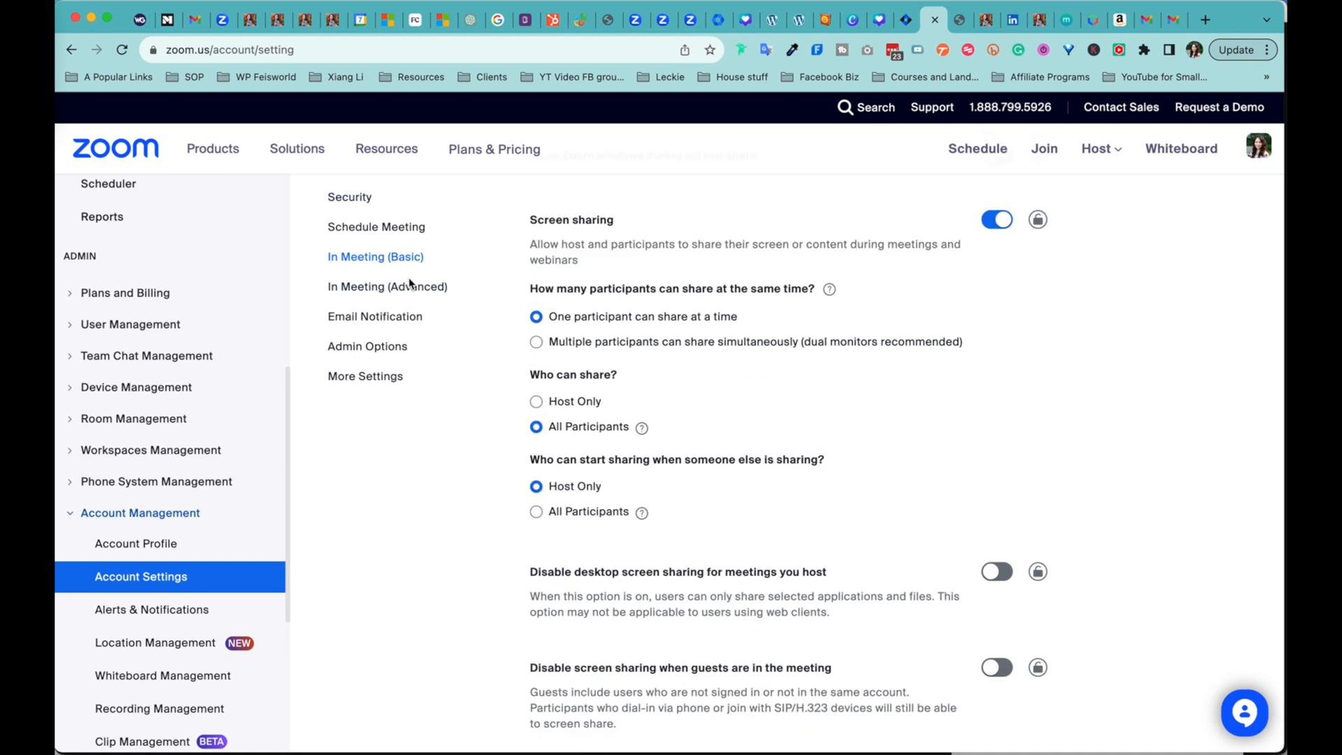
click(349, 197)
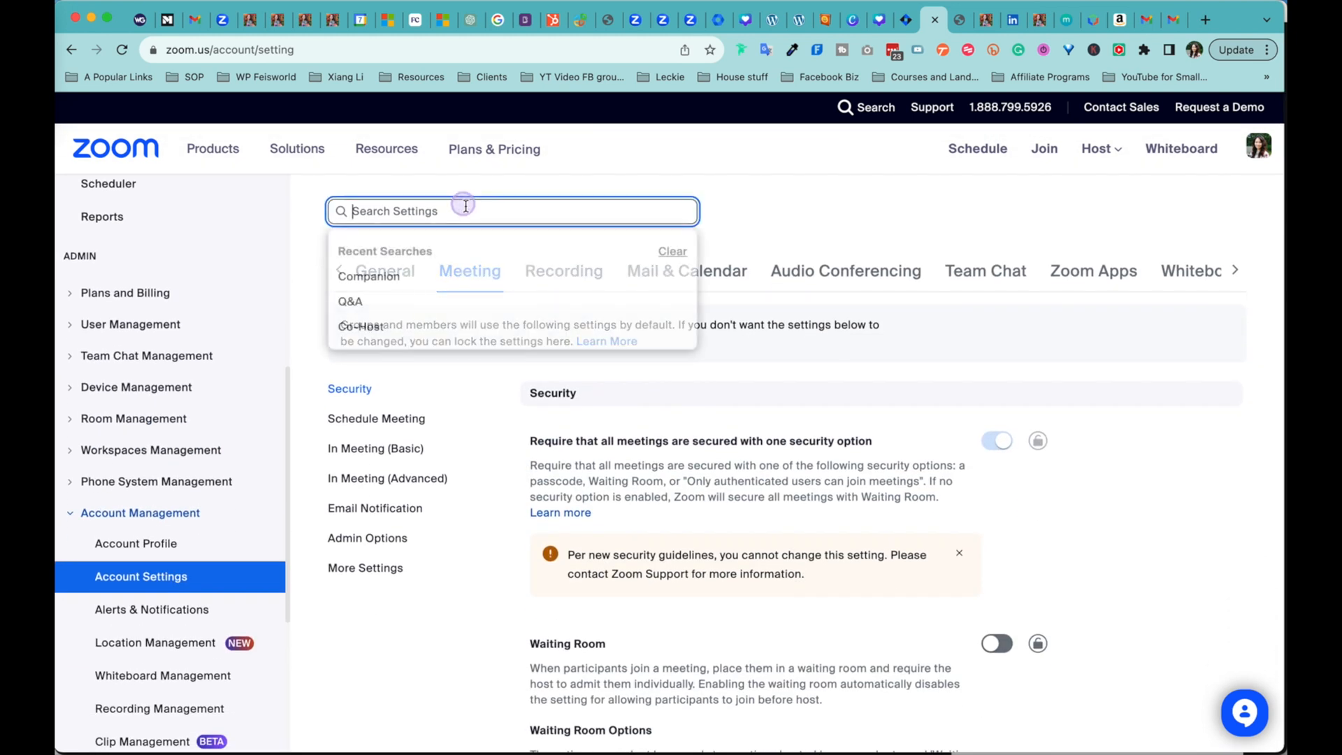
text(AI)
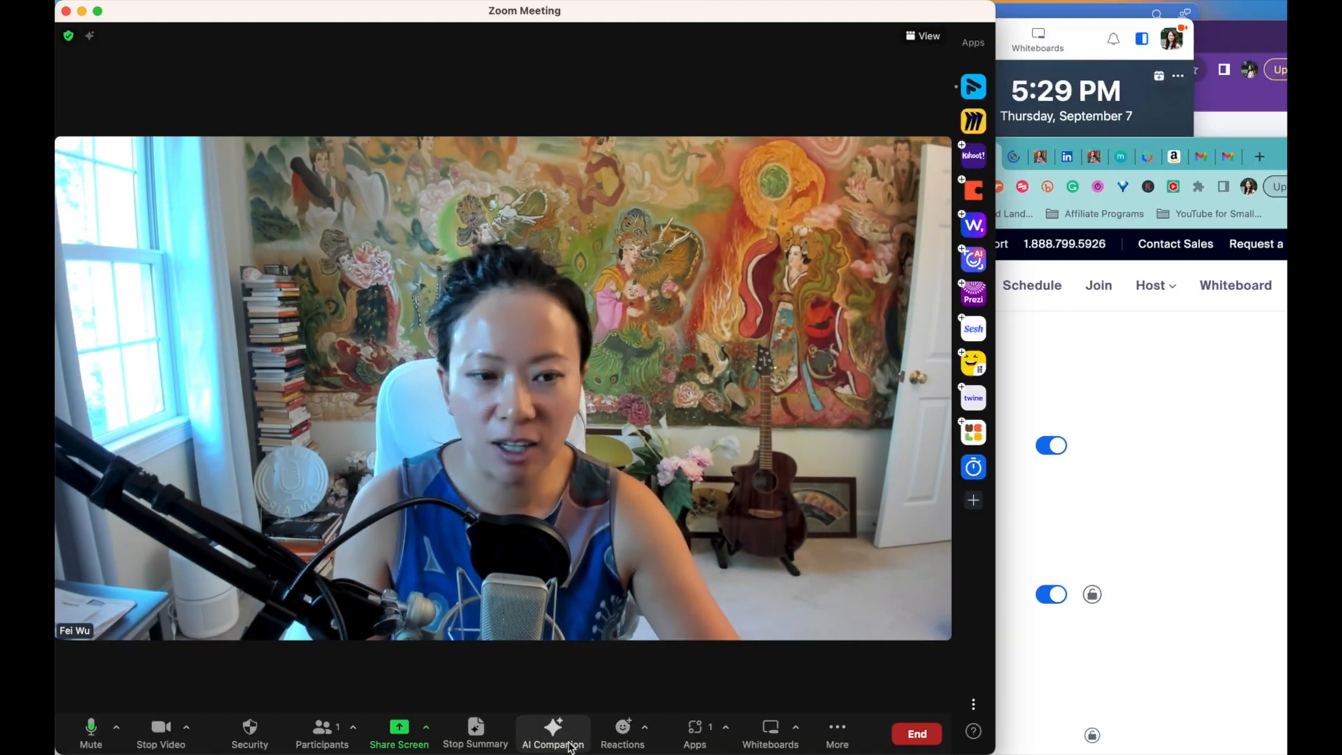
Get an AI Companion catch-up summary of the meeting and rate it helpful.
click(552, 732)
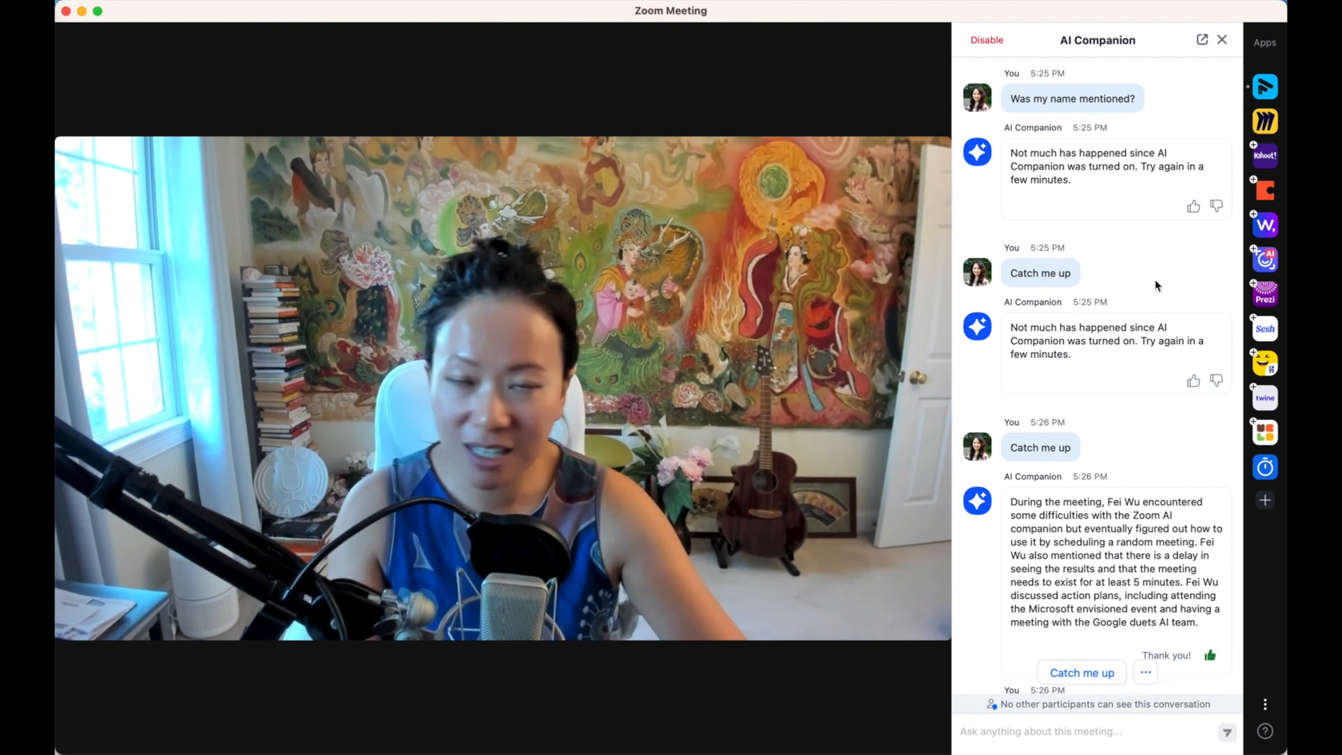
mouse_move(1114, 195)
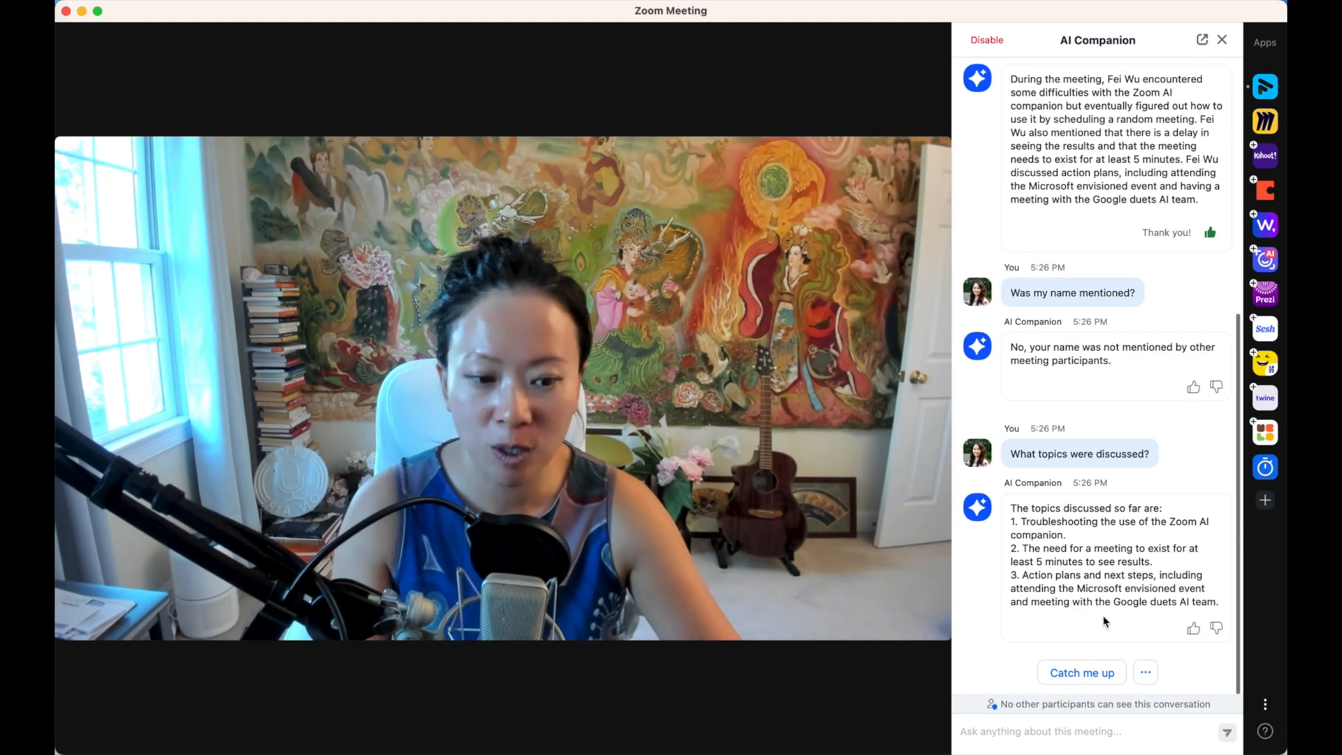
click(1081, 671)
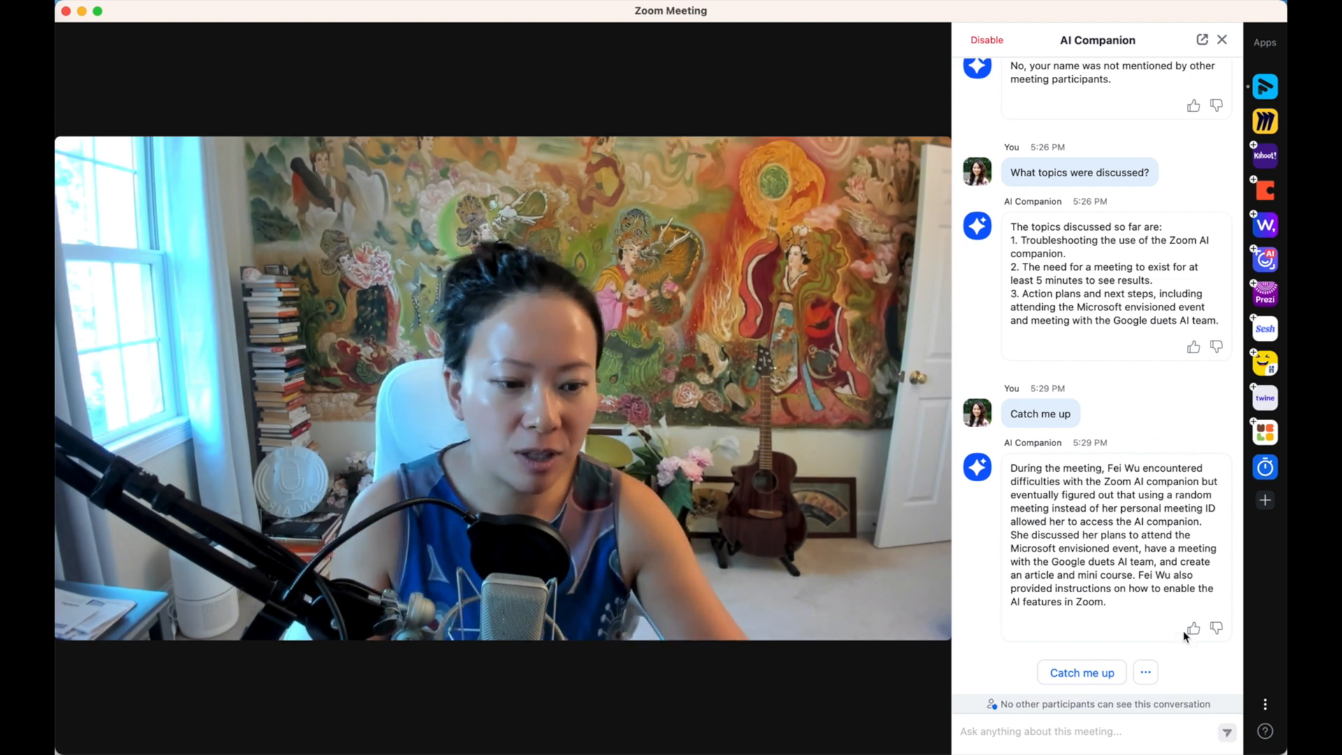
click(1192, 627)
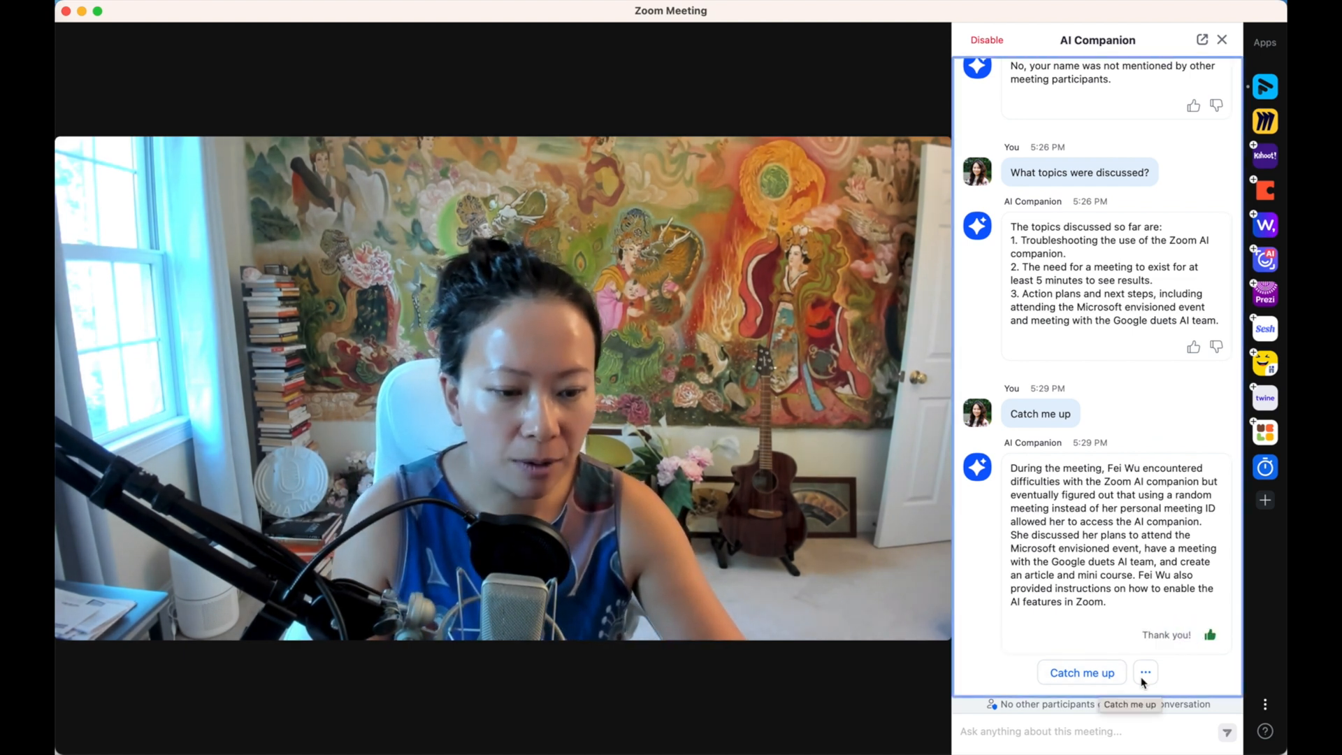
Ask AI Companion whether your name was mentioned and what the action items are, then list meeting summaries.
click(1144, 672)
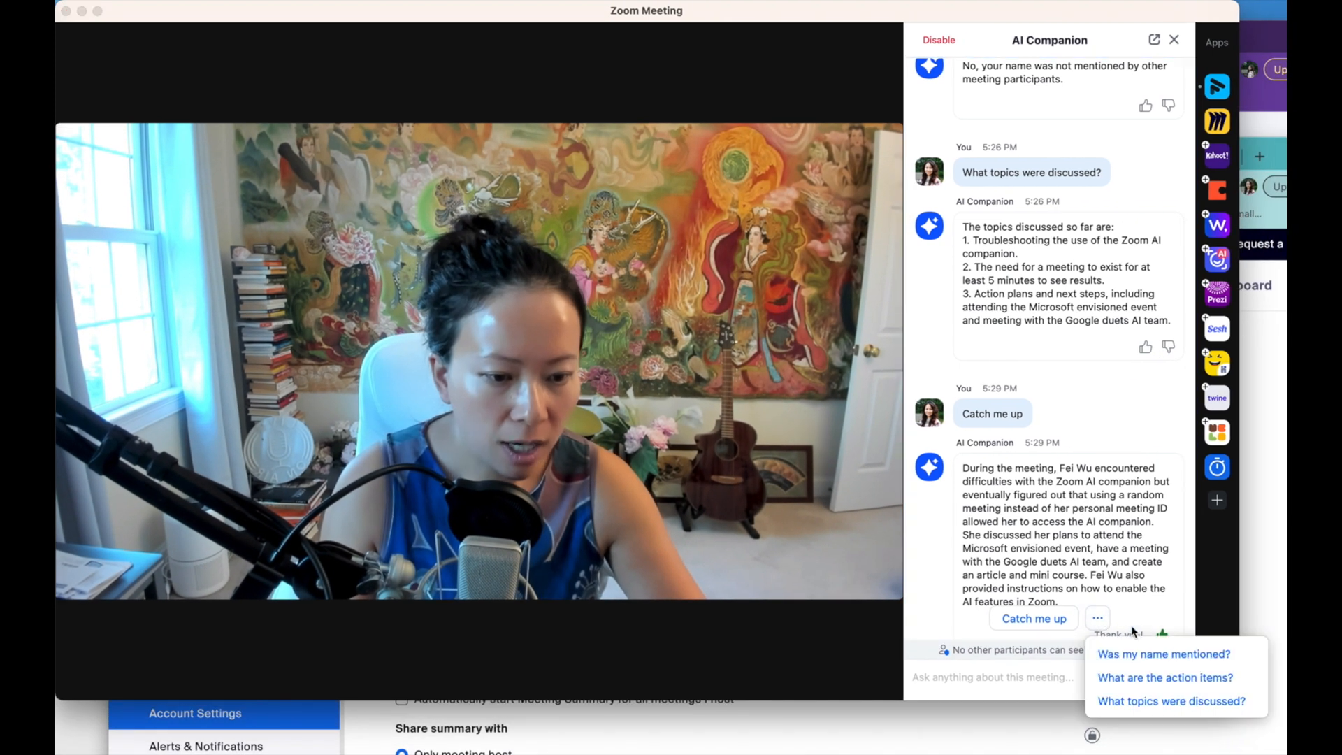
click(1162, 654)
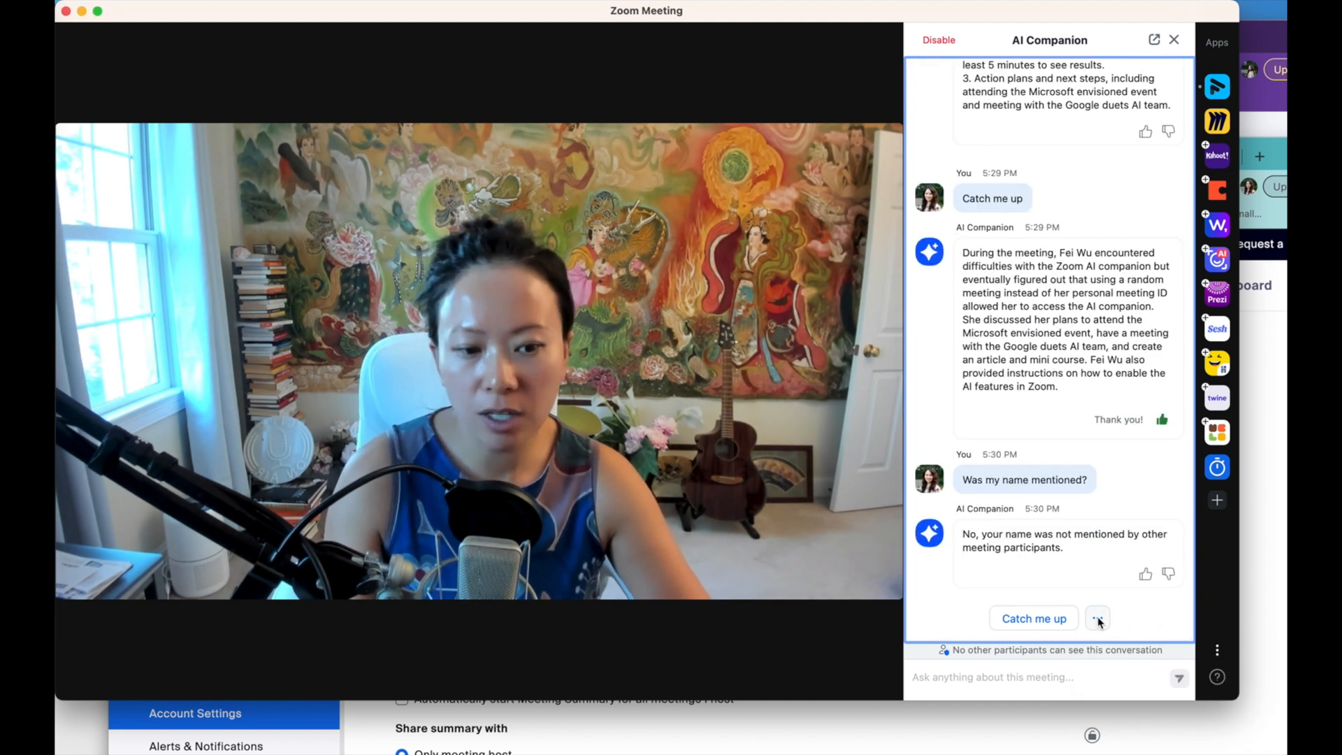
click(1098, 618)
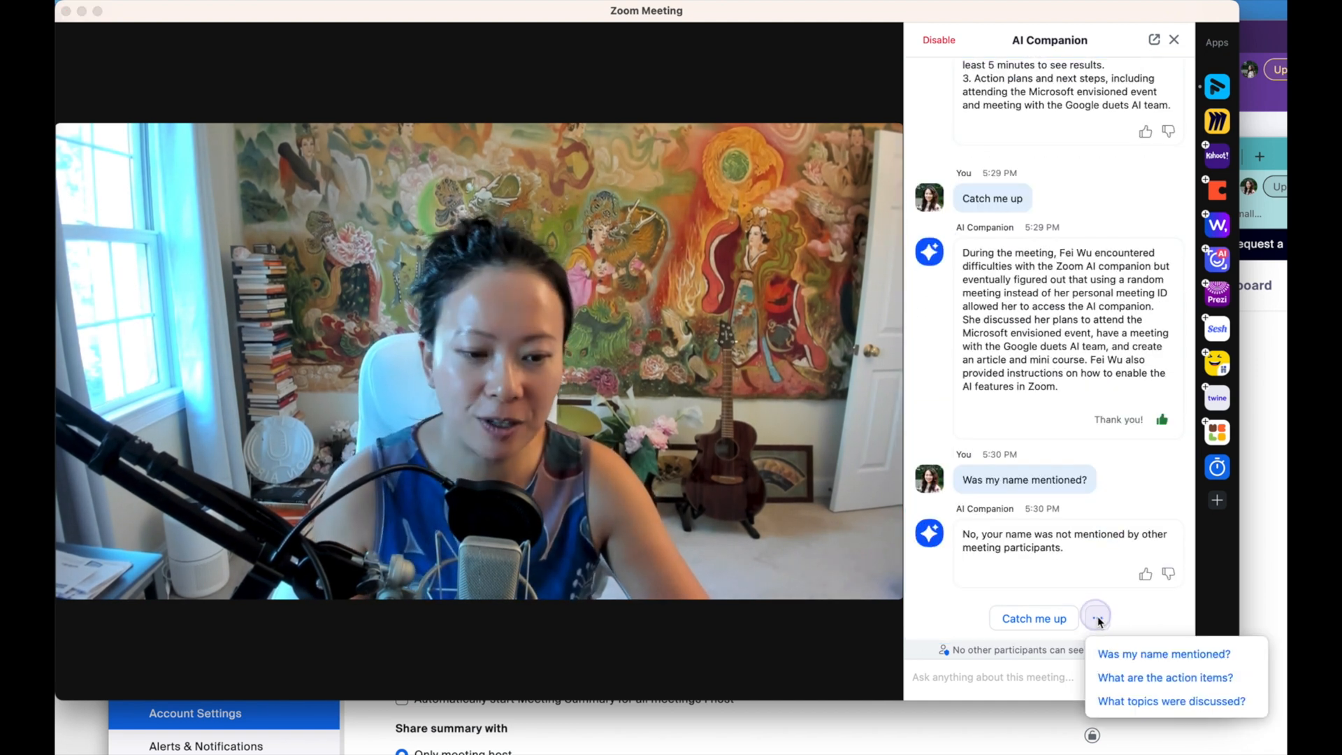
click(1163, 677)
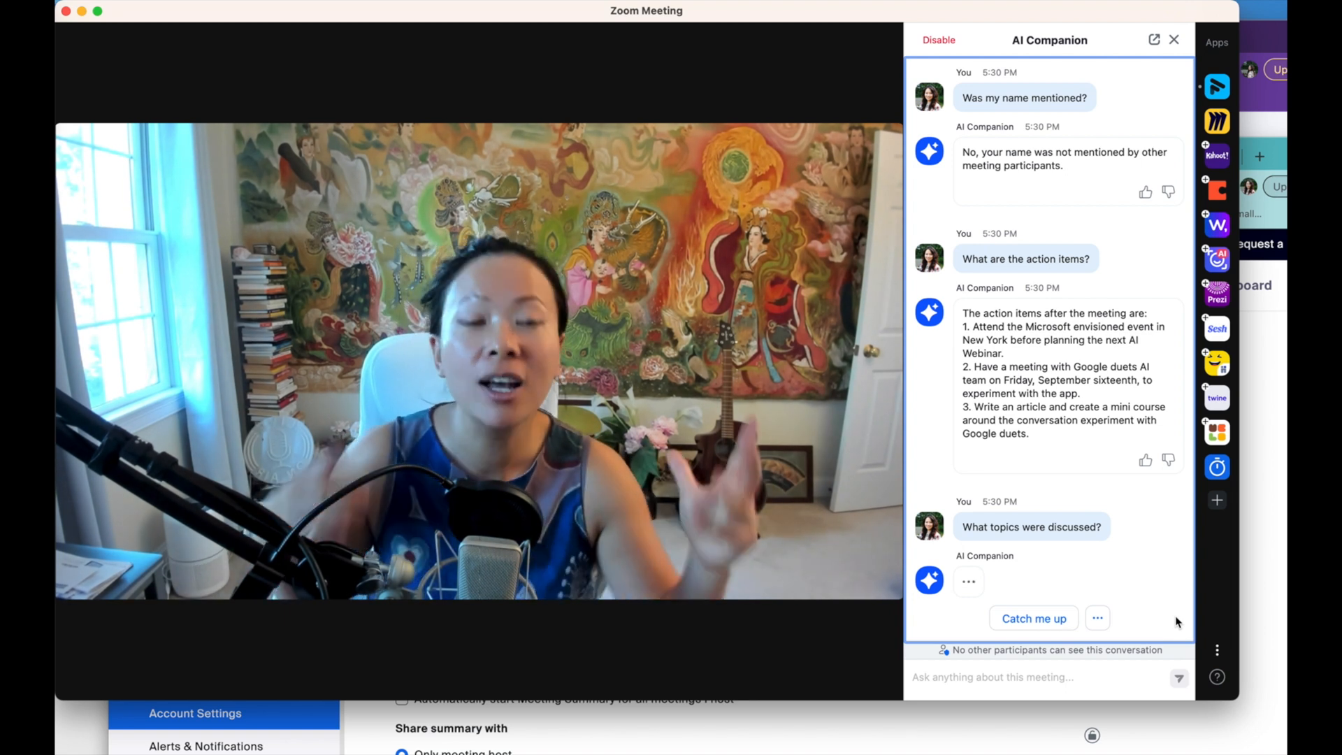
mouse_move(1118, 546)
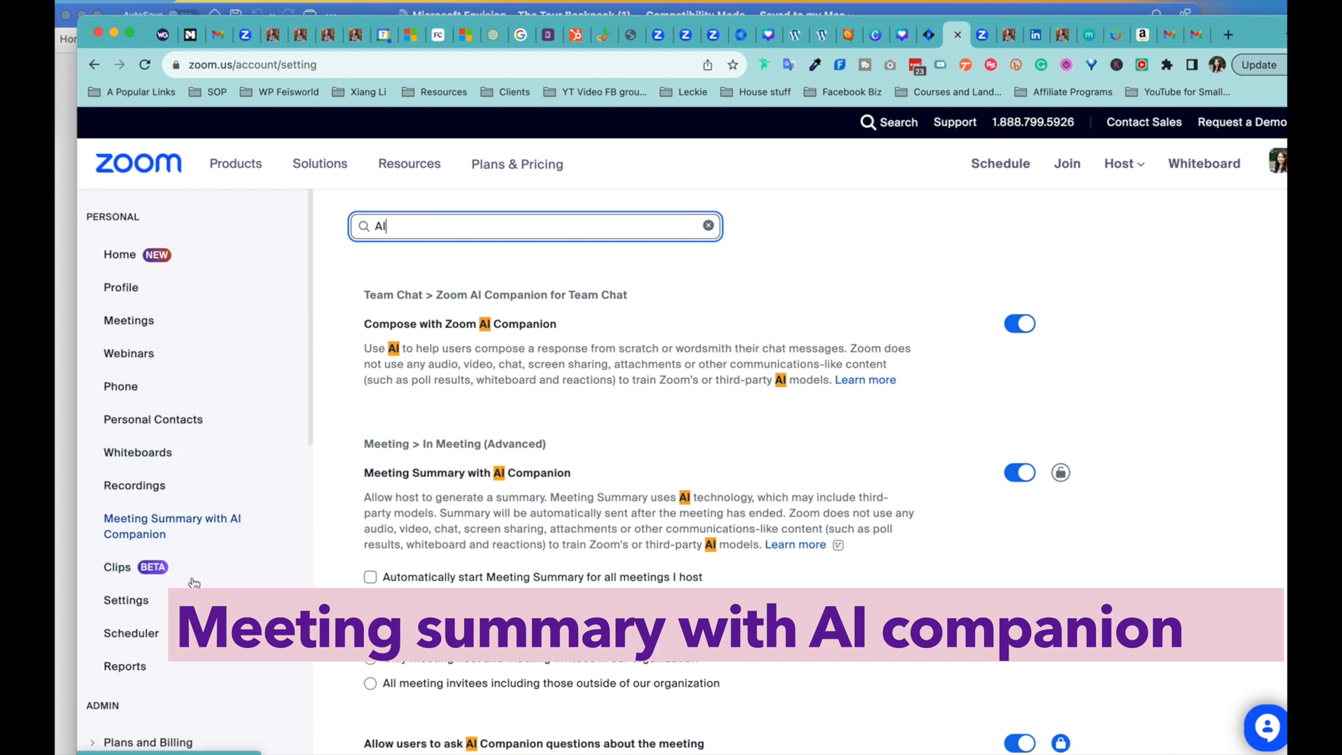
click(172, 525)
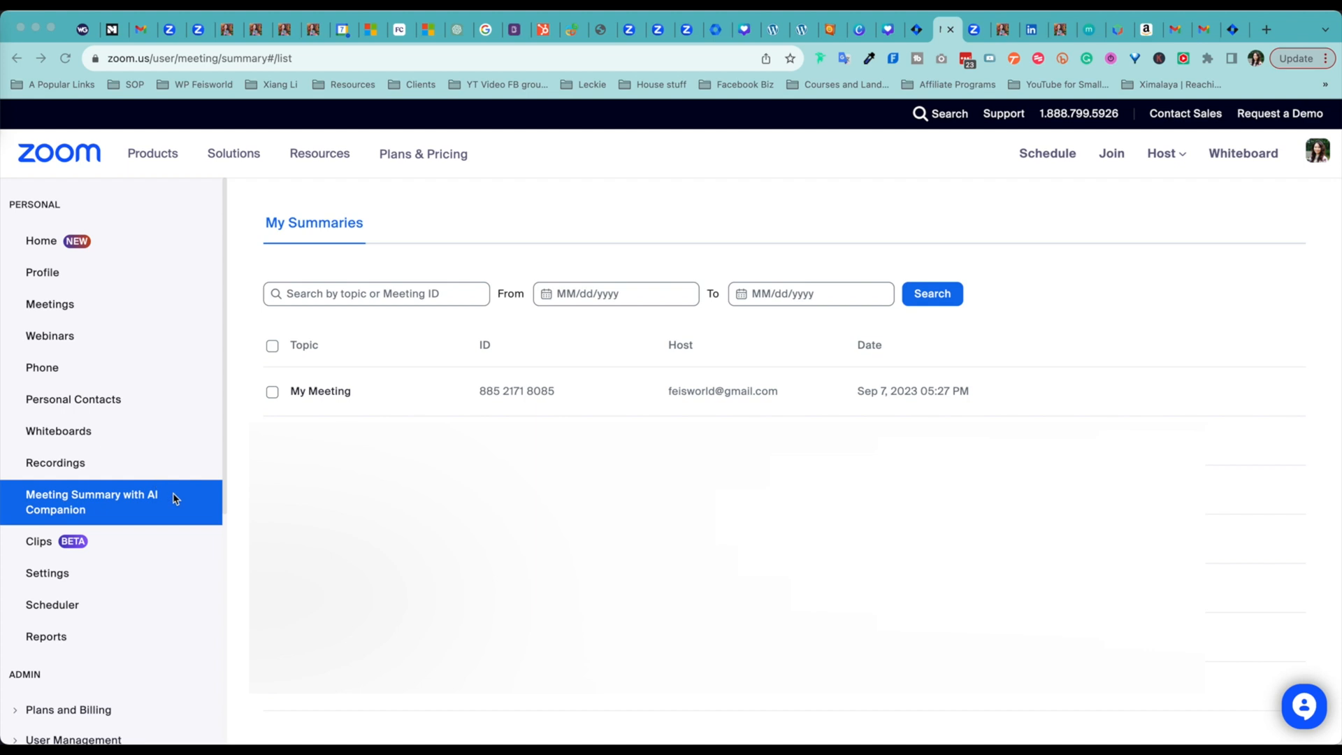
mouse_move(120, 525)
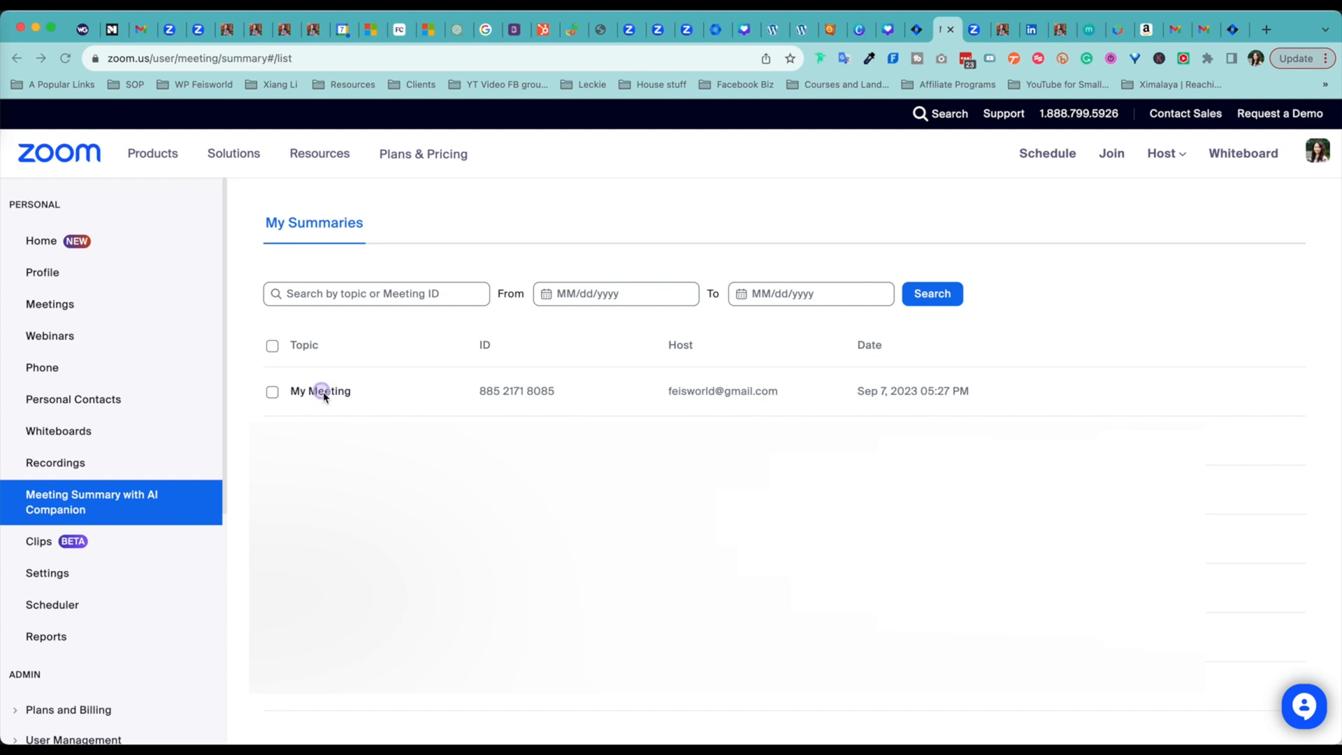
Open the My Meeting summary and select the word 'Steps' in Next Steps.
click(320, 390)
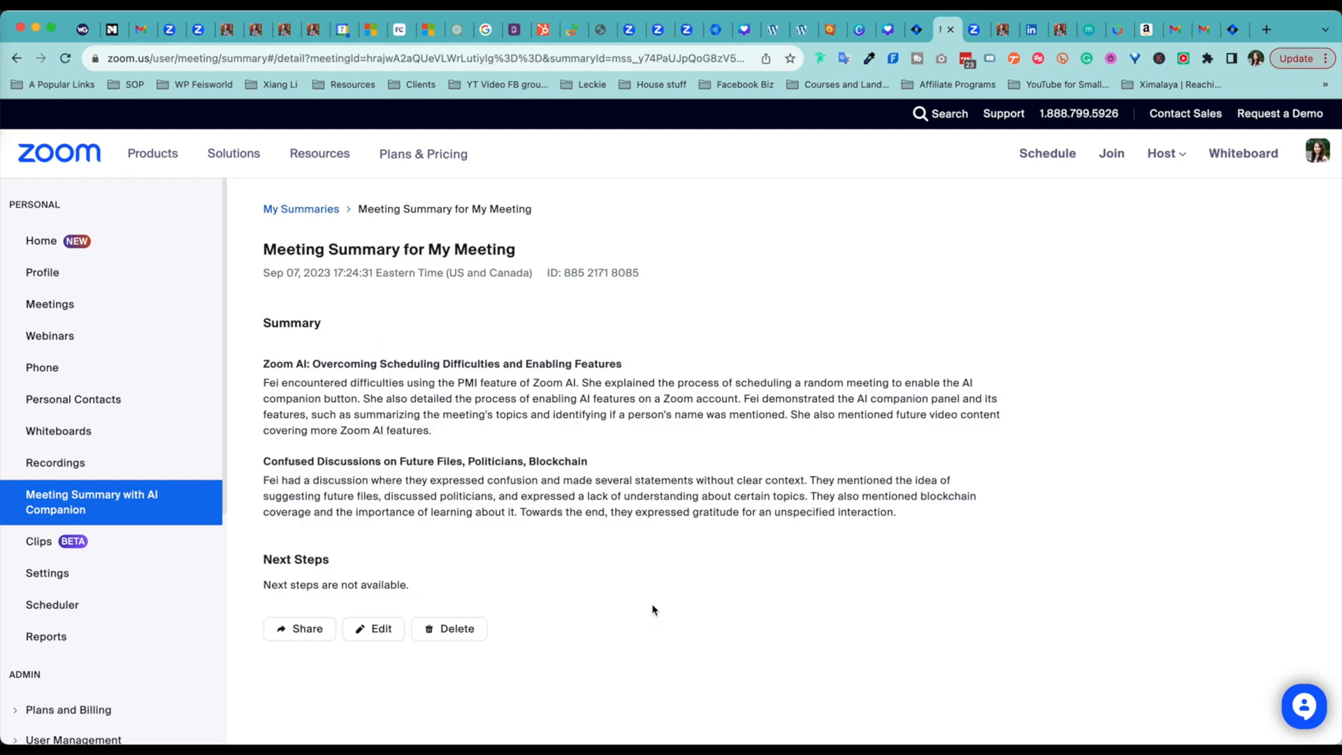
mouse_move(455, 277)
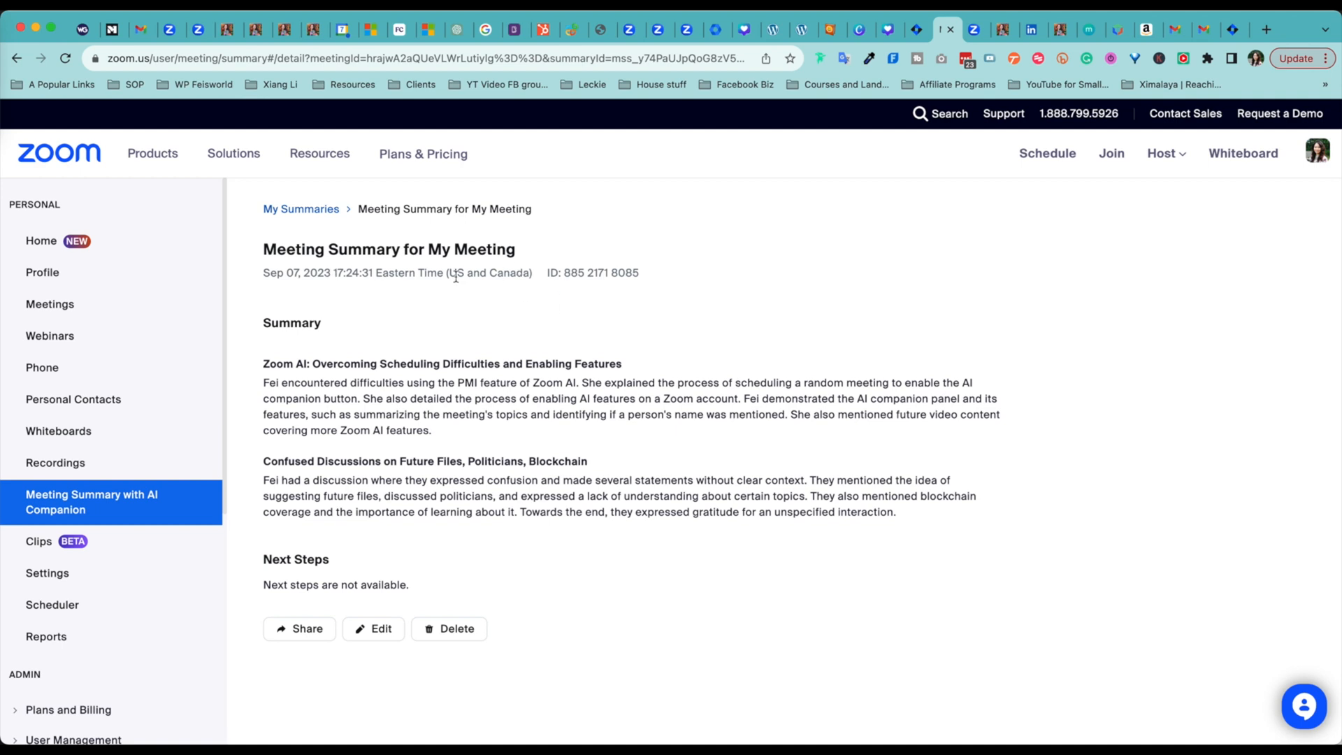
mouse_move(457, 436)
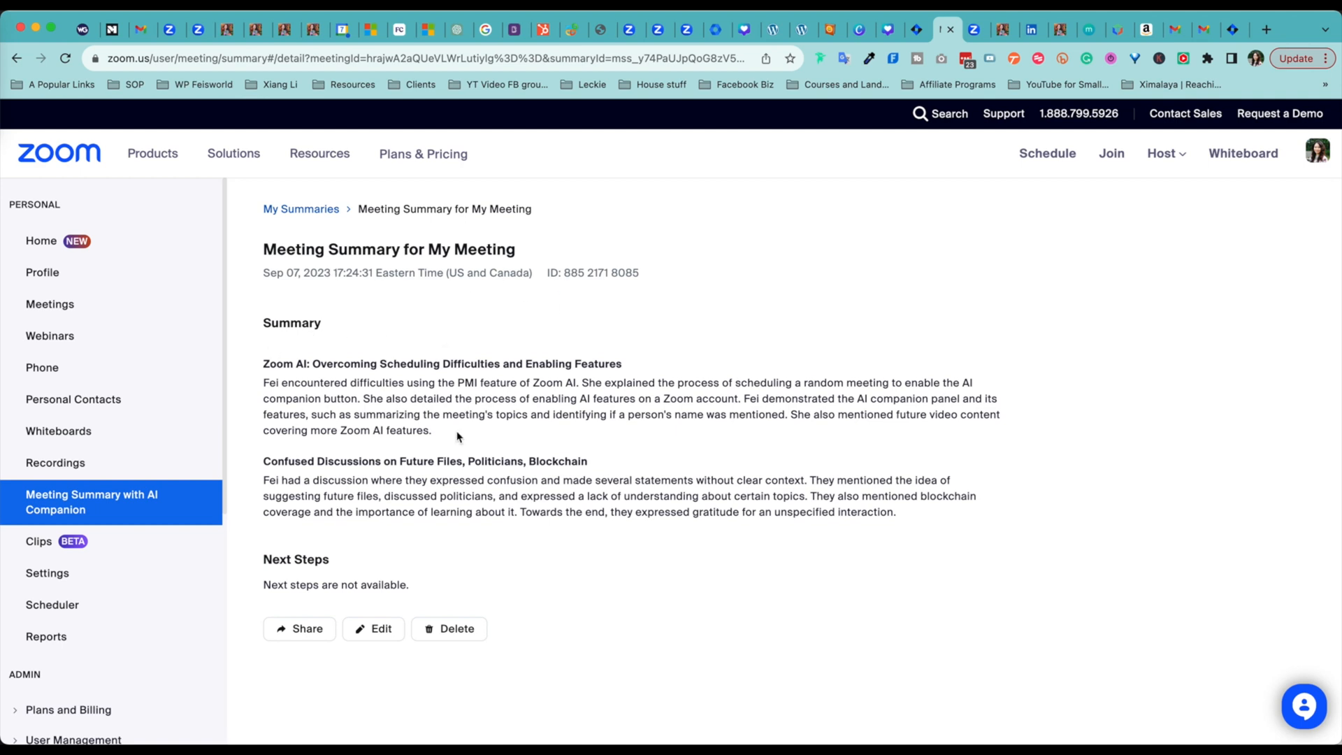
mouse_move(385, 573)
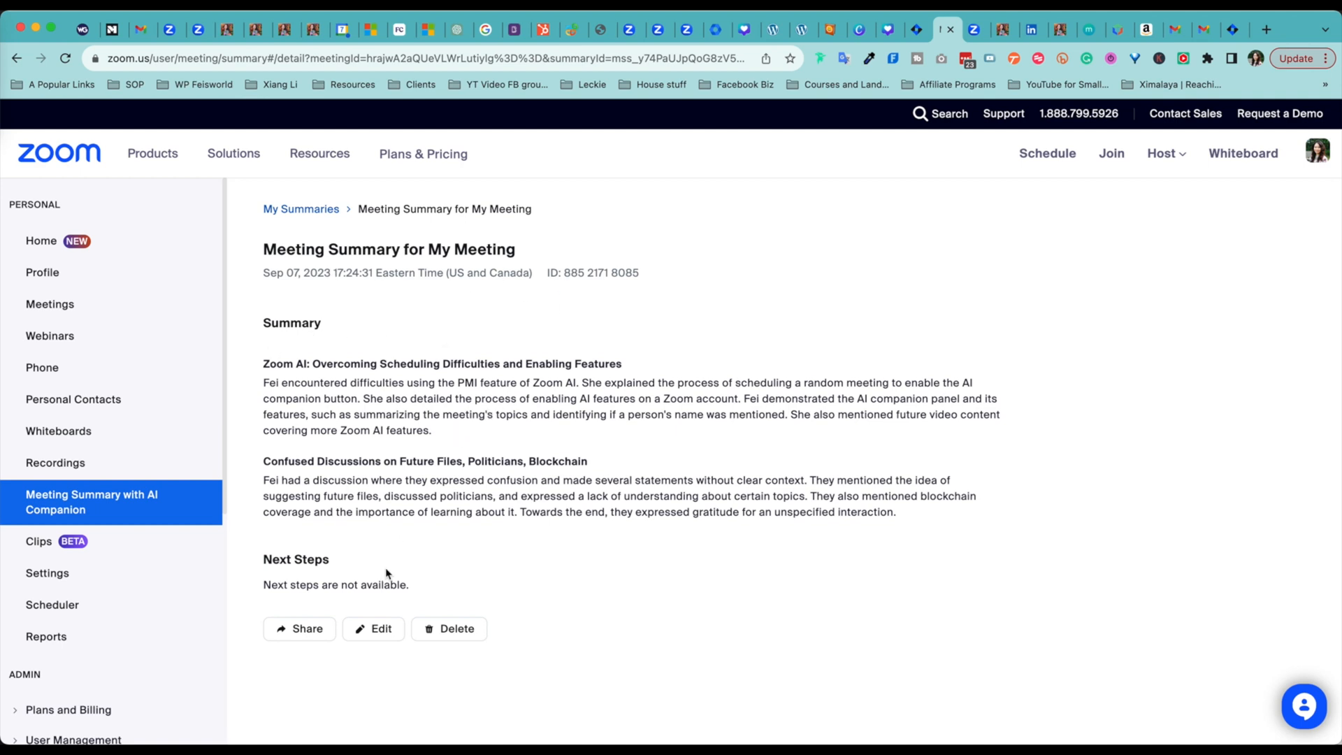
double_click(313, 559)
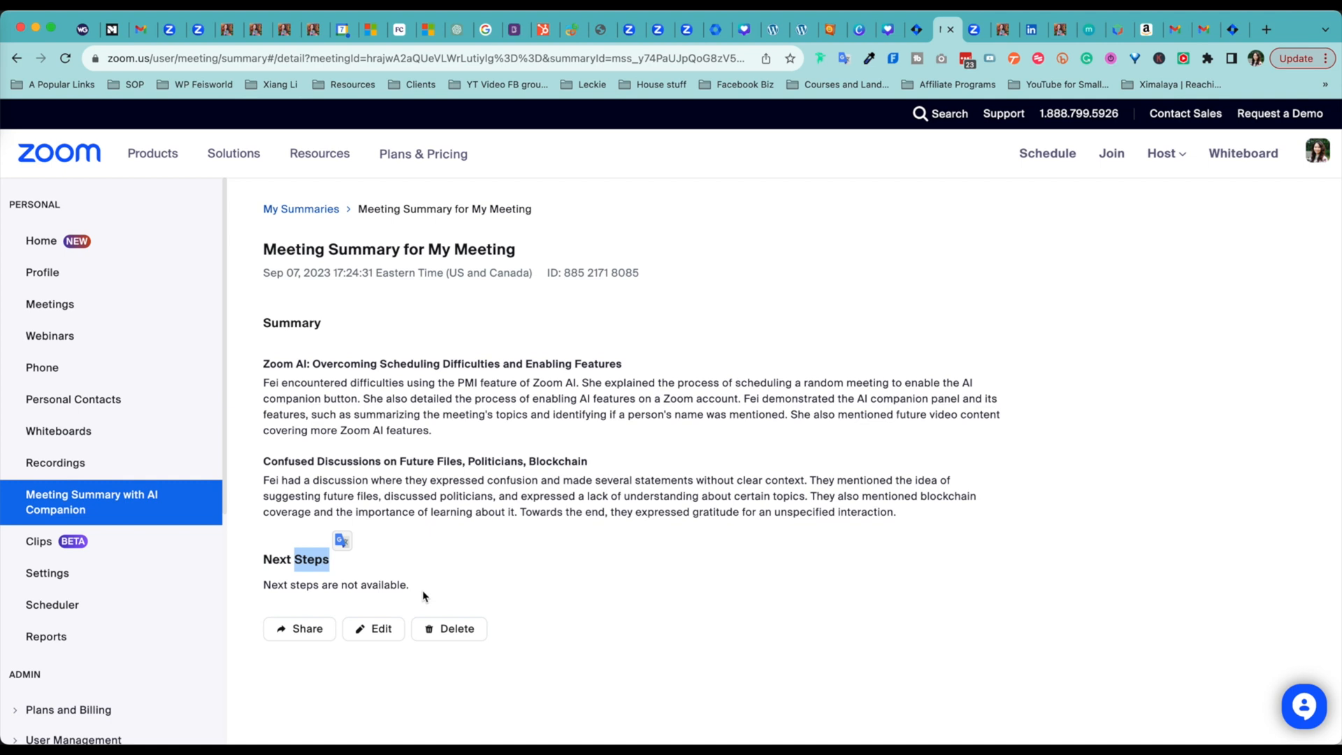
click(299, 629)
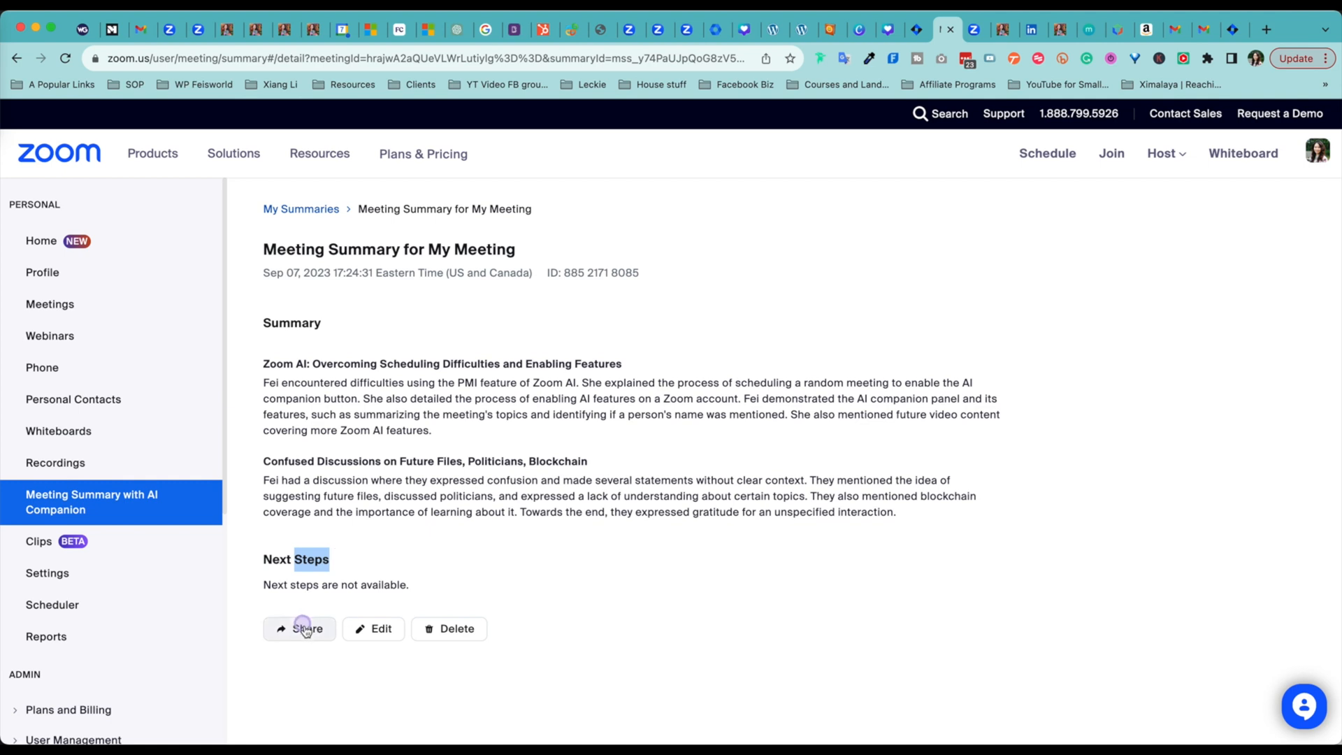
click(299, 629)
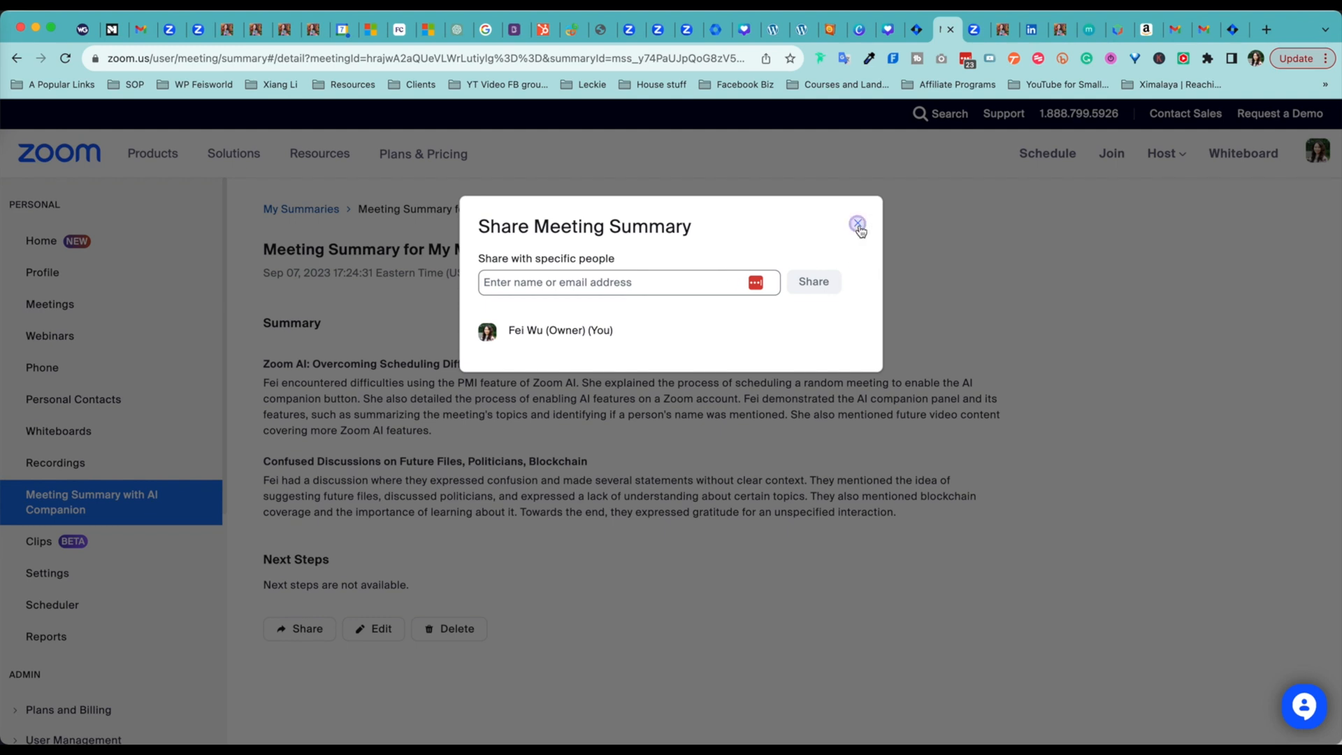
click(857, 224)
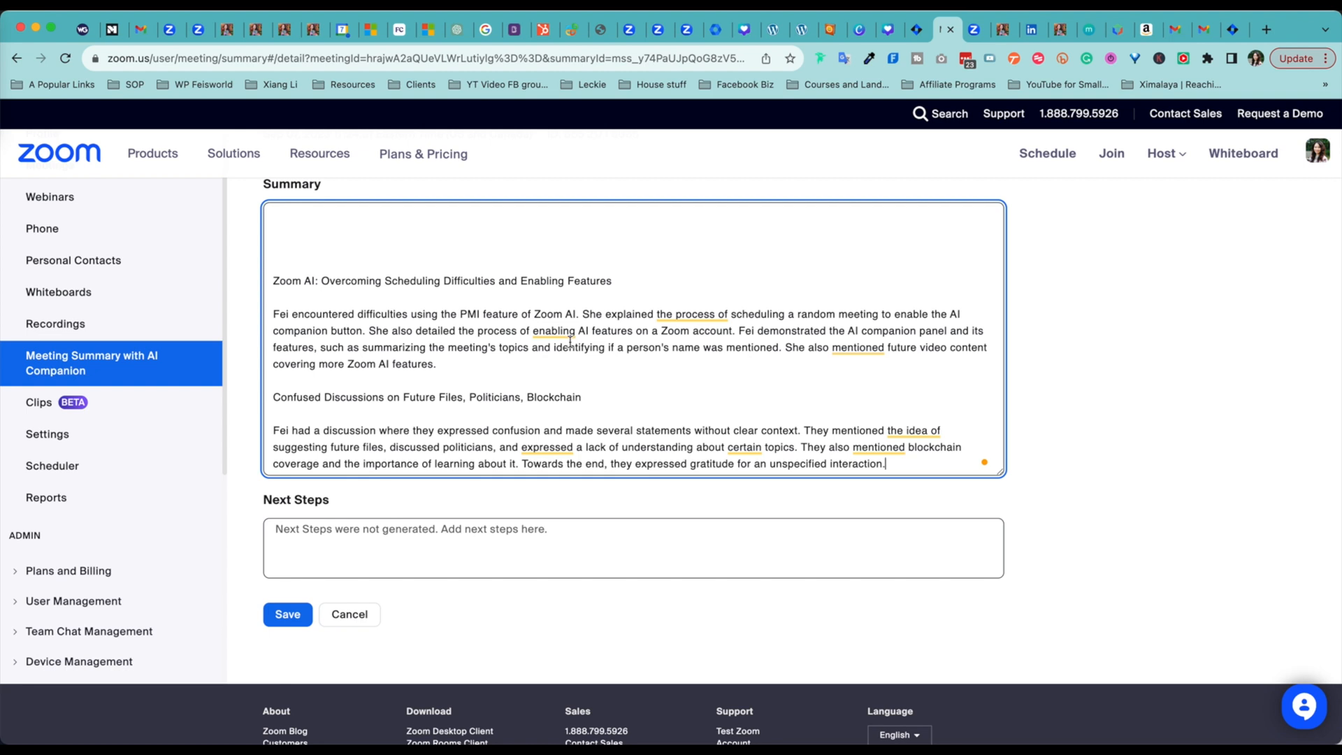
Activate the empty Next Steps field in the summary editor.
click(486, 548)
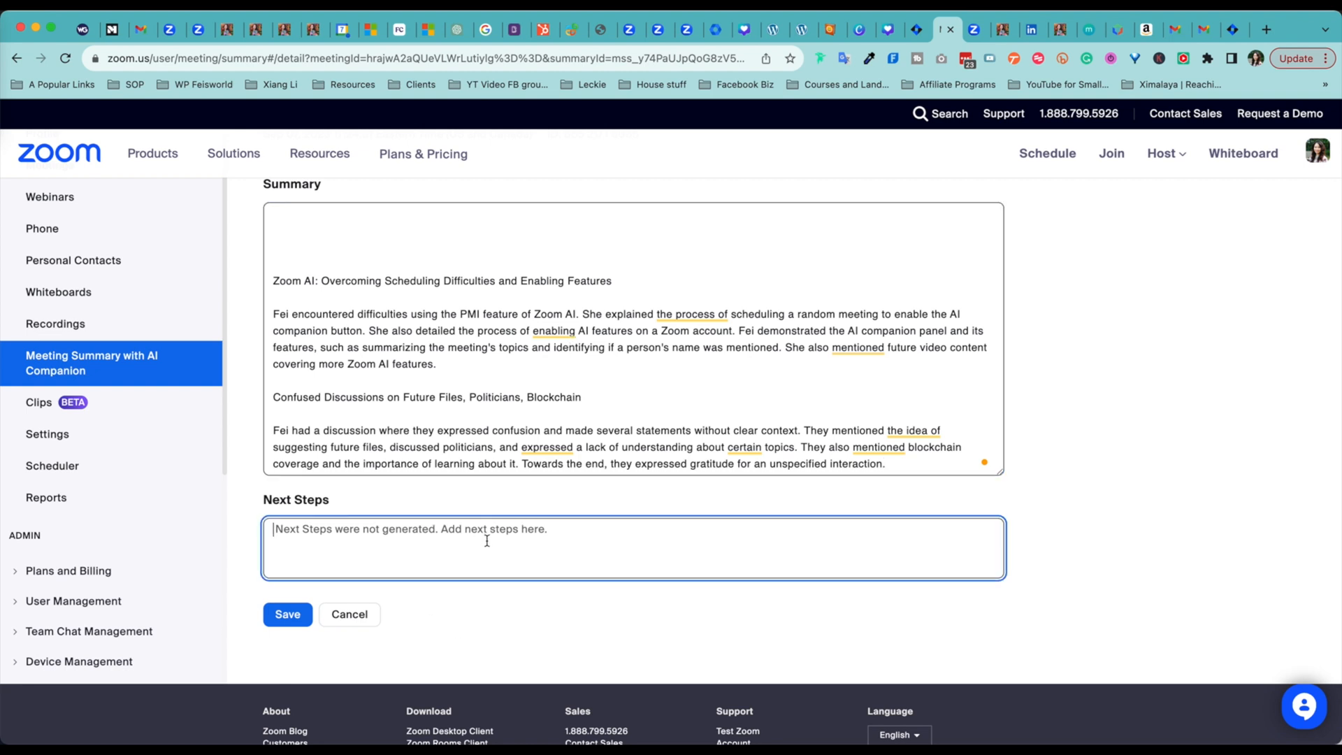